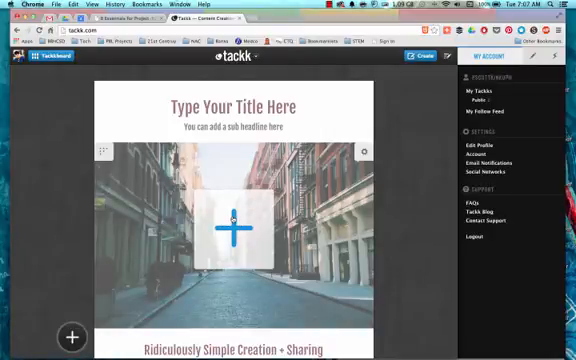
Step: Scroll through the page-type templates such as Class Assignment, Event, College and Blog Post
scroll(down, 3)
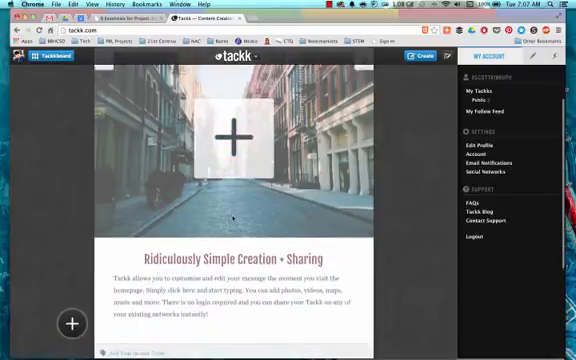
scroll(down, 3)
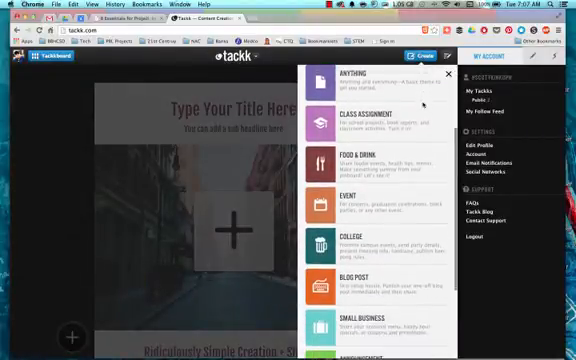
scroll(down, 3)
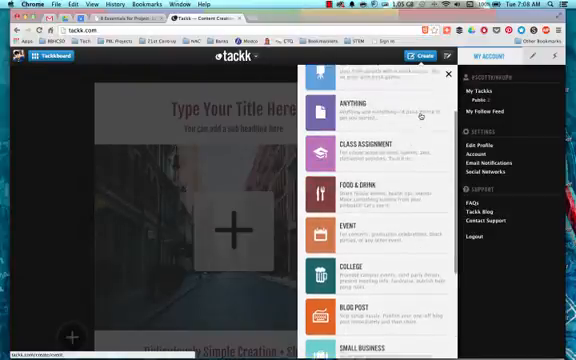
scroll(up, 3)
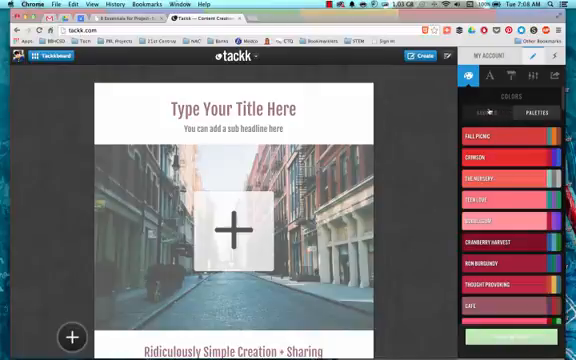
Step: Scroll the Themes colour swatches down to the lime green theme
scroll(down, 3)
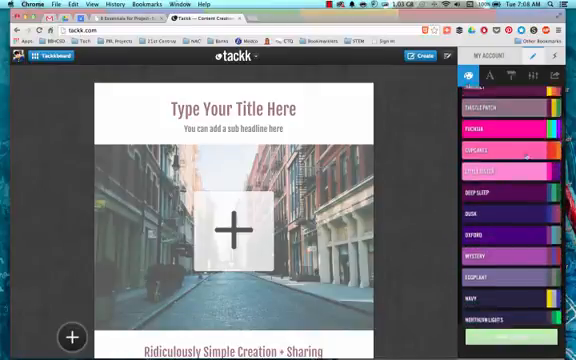
scroll(down, 3)
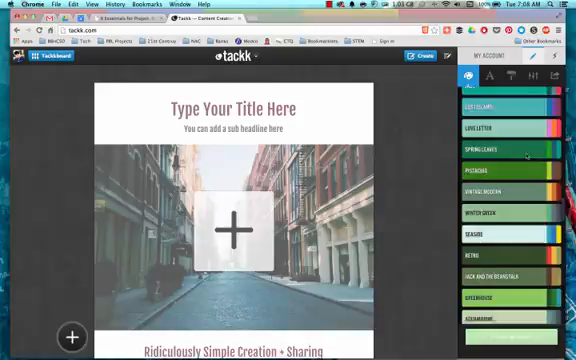
scroll(down, 3)
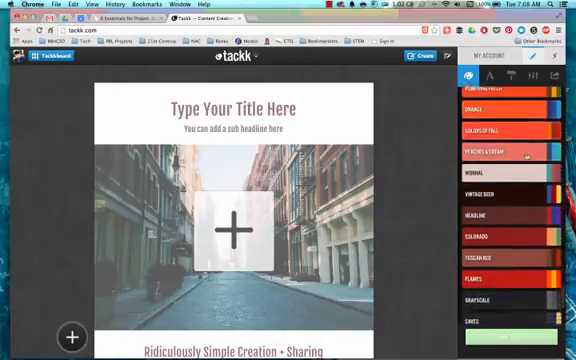
scroll(down, 3)
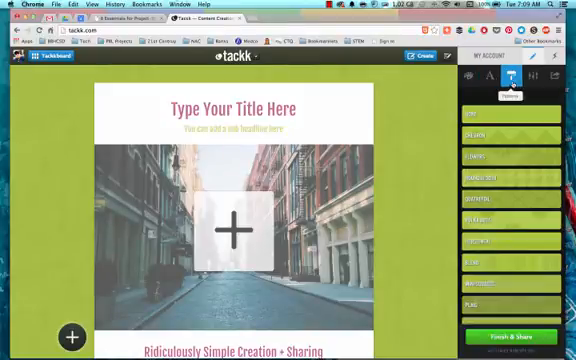
Step: Switch the Themes panel to Patterns for a dark green textured background
click(516, 60)
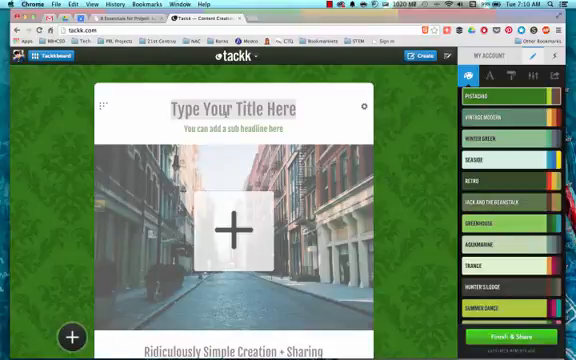
Step: Replace the 'Type Your Title Here' heading with 'This is tackk'
text(This is)
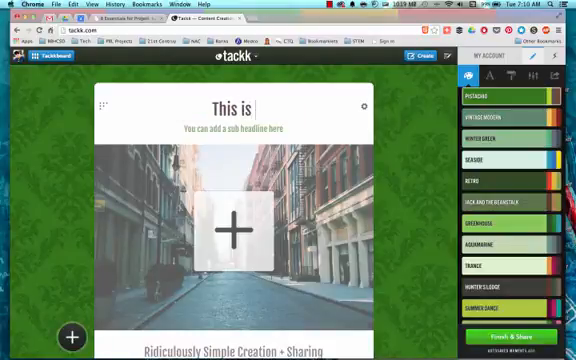
text(tackk)
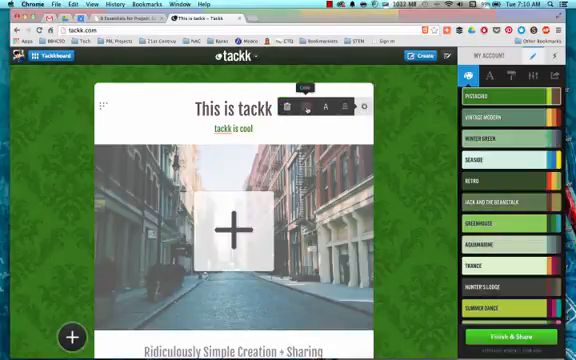
Step: Enter 'This is tackk' in the header title field above the image block
click(324, 104)
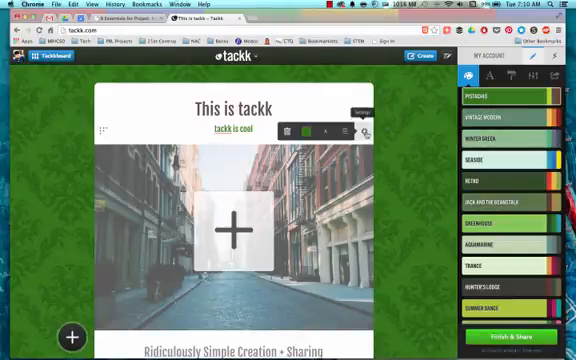
click(292, 132)
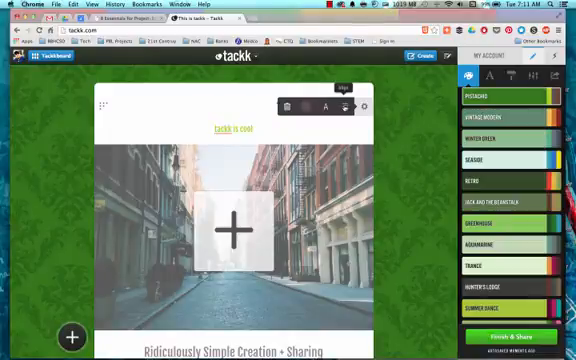
text(This is tackk)
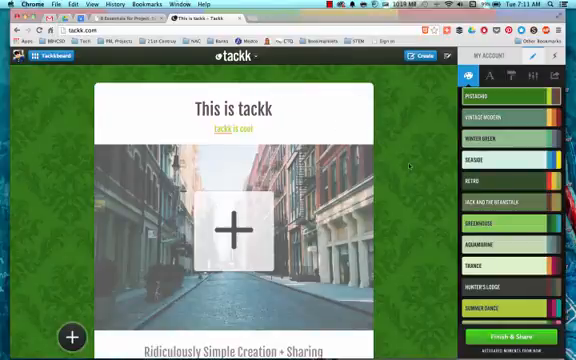
scroll(down, 3)
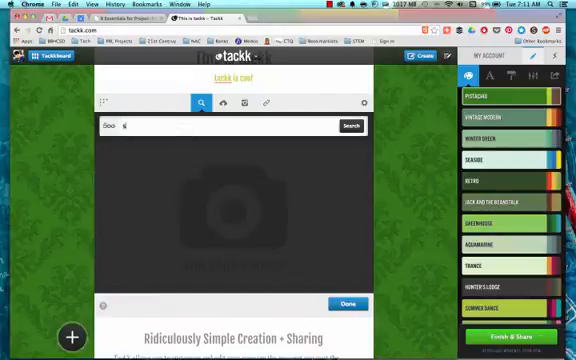
Step: Search photos for 'students' and pick a classroom photo as the header picture
text(students)
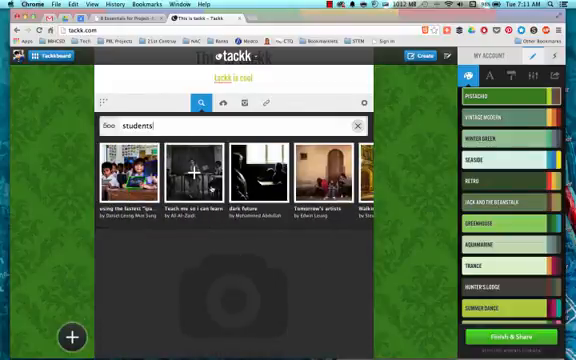
click(192, 172)
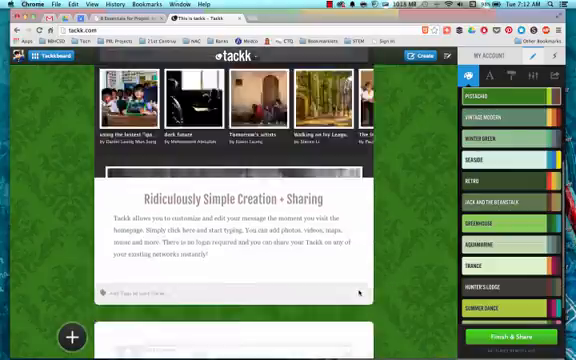
Step: Scroll below the header photo to the video-by-URL block
scroll(down, 3)
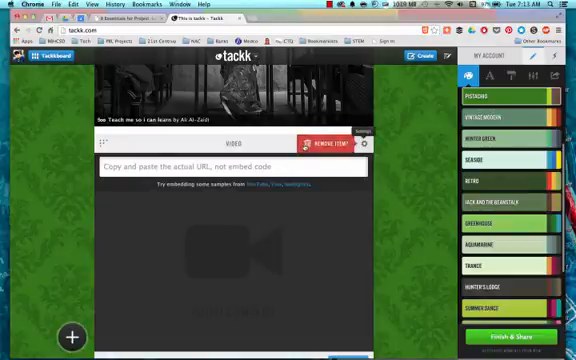
Step: Discard the empty video block, then add a contact Form block and delete it again
click(328, 144)
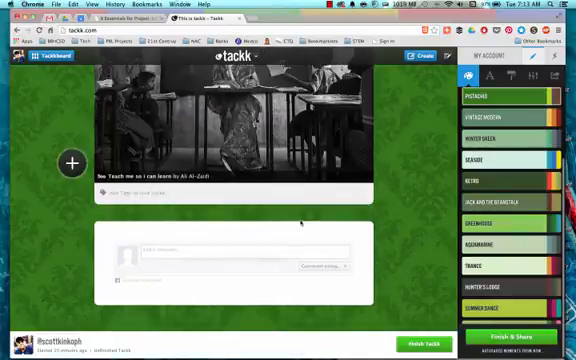
click(70, 164)
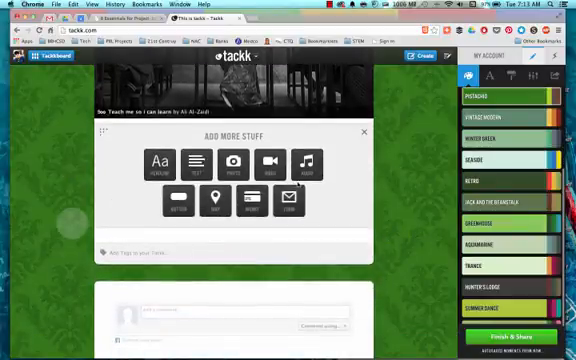
click(288, 200)
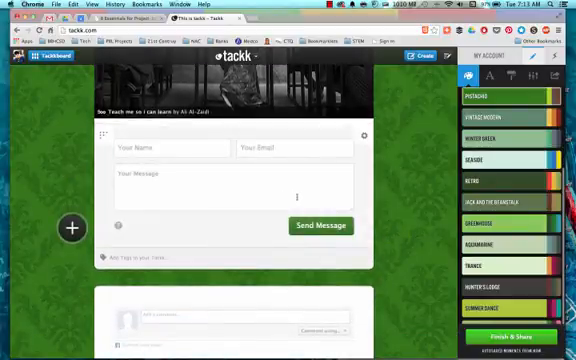
click(170, 148)
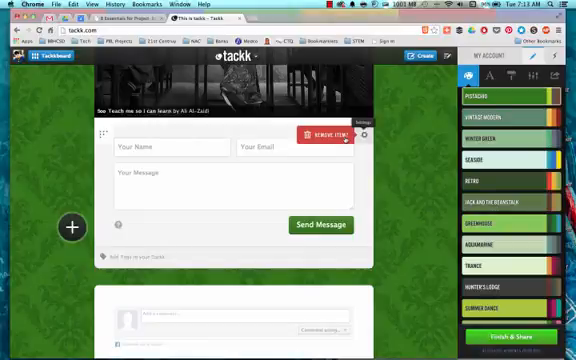
click(322, 134)
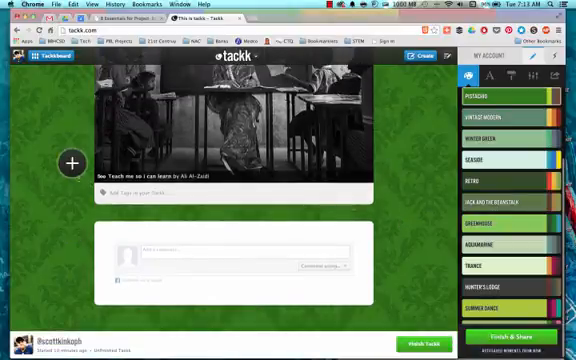
Step: Publish the page with Finish & Share, showing its sharing options and link
click(70, 164)
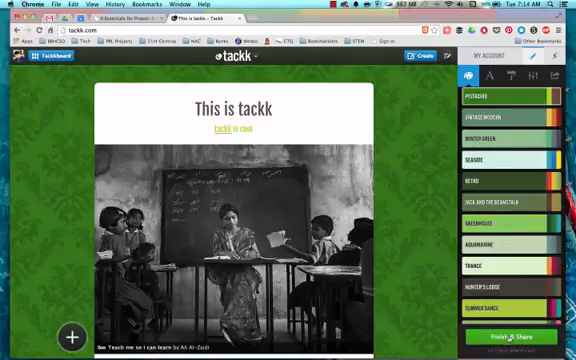
click(556, 76)
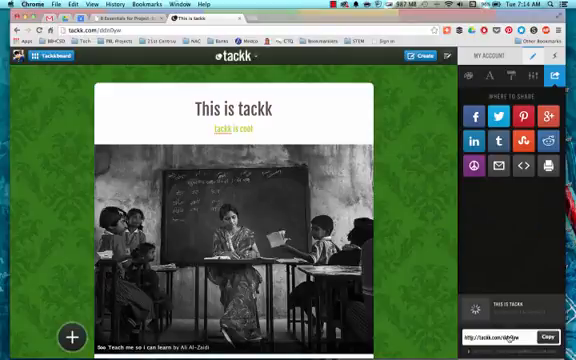